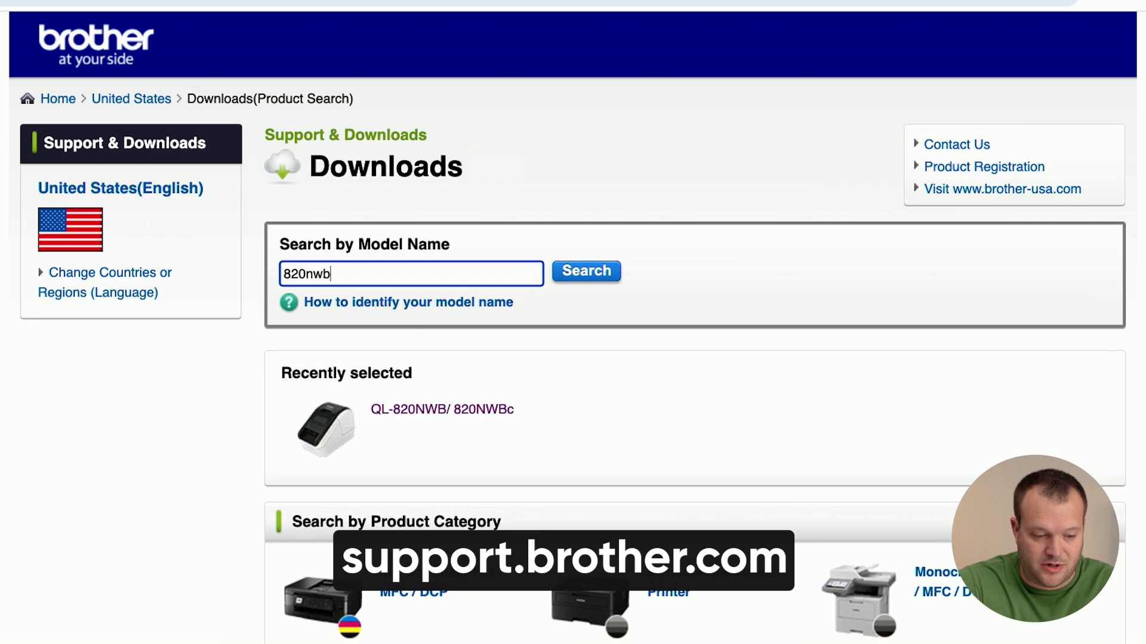
Find the QL-820NWB on Brother support and choose Mac / macOS 15 as the operating system.
left_click(586, 271)
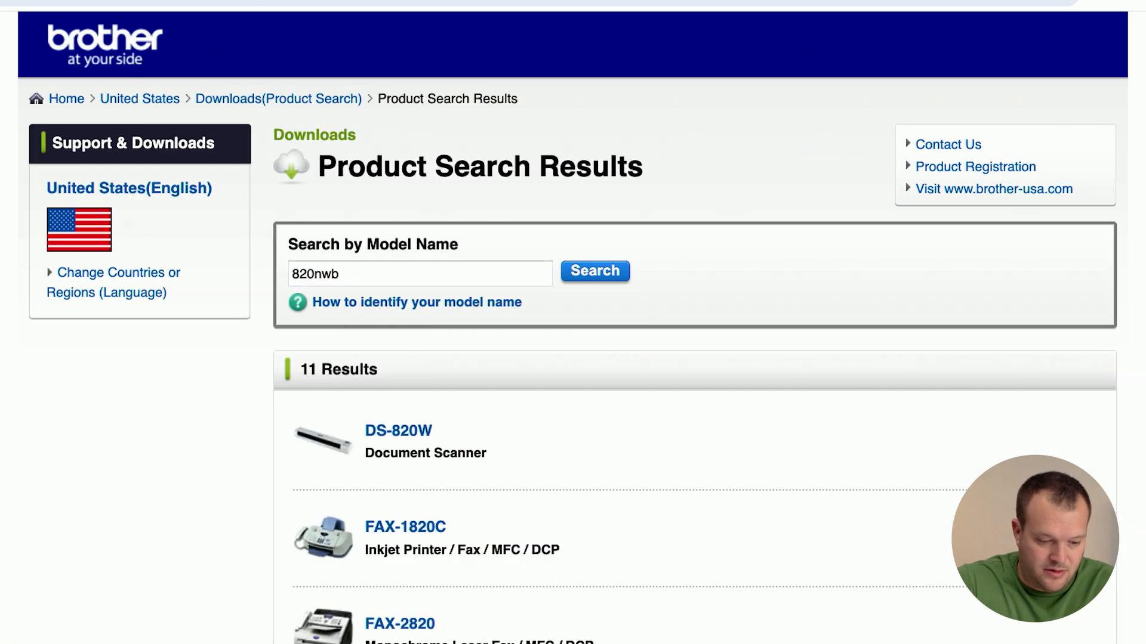
scroll("down", 3)
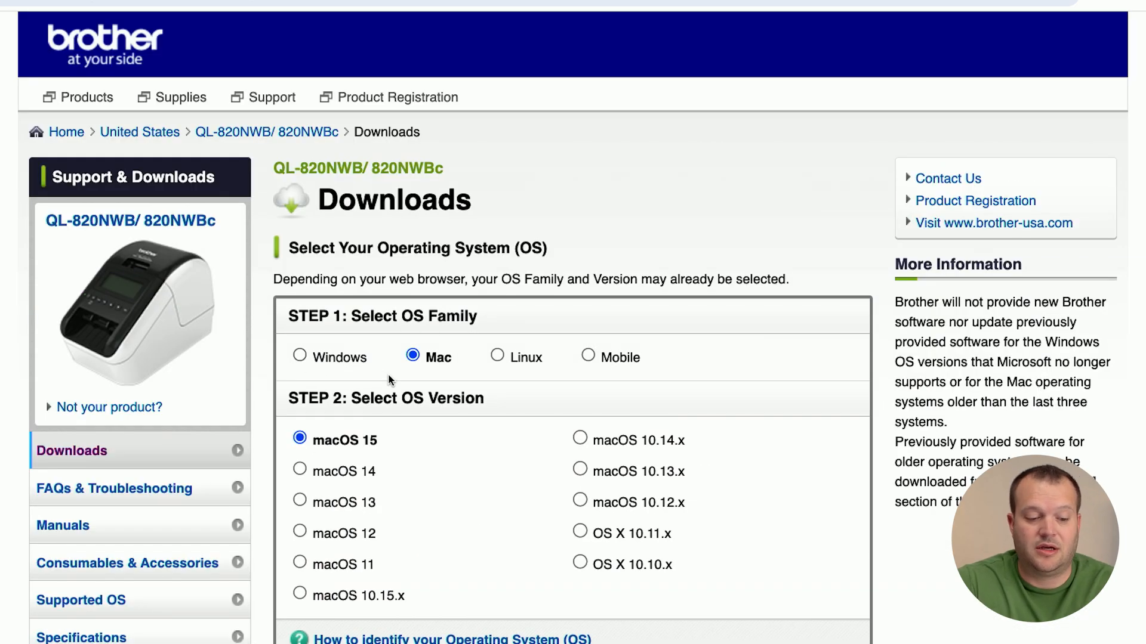
scroll("down", 3)
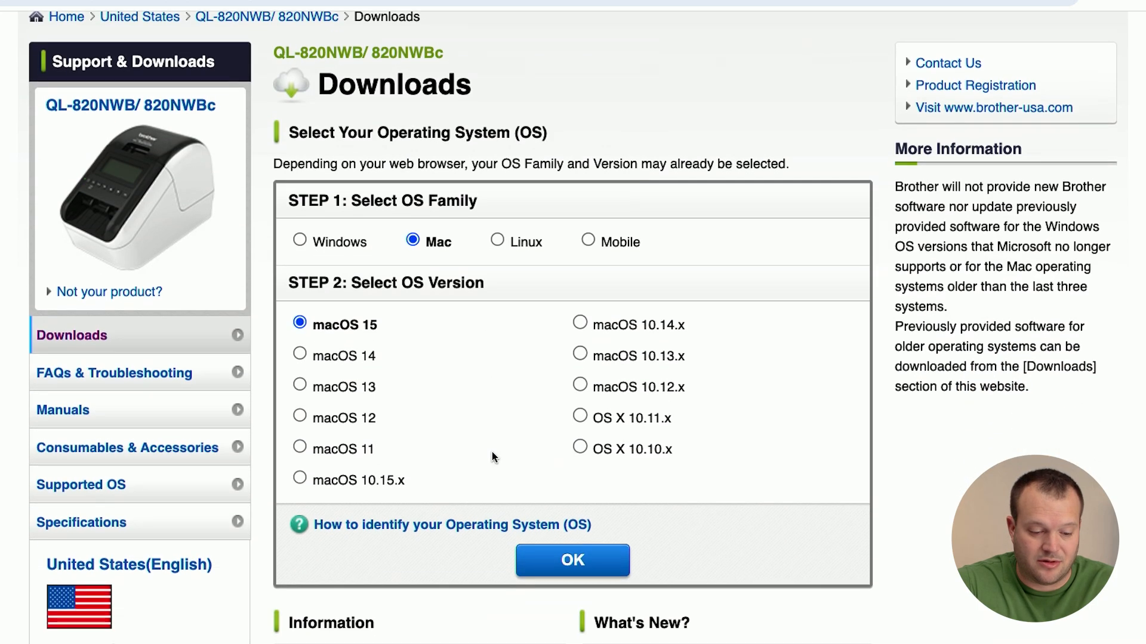
left_click(573, 561)
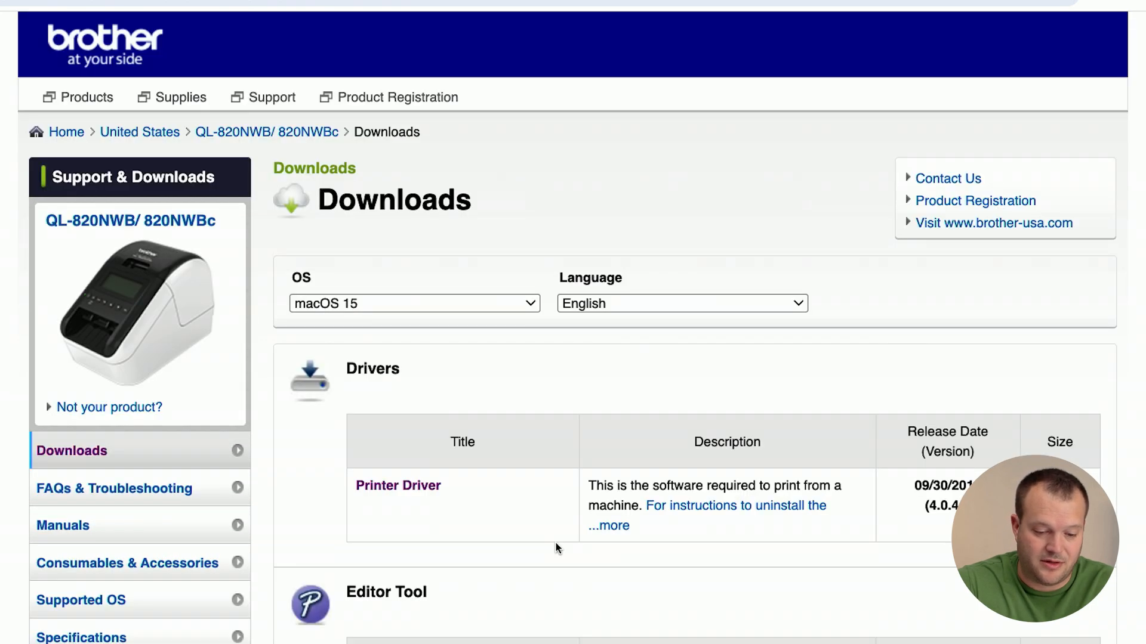
Download the QL-820NWB macOS printer driver, accepting the licence agreement.
left_click(397, 486)
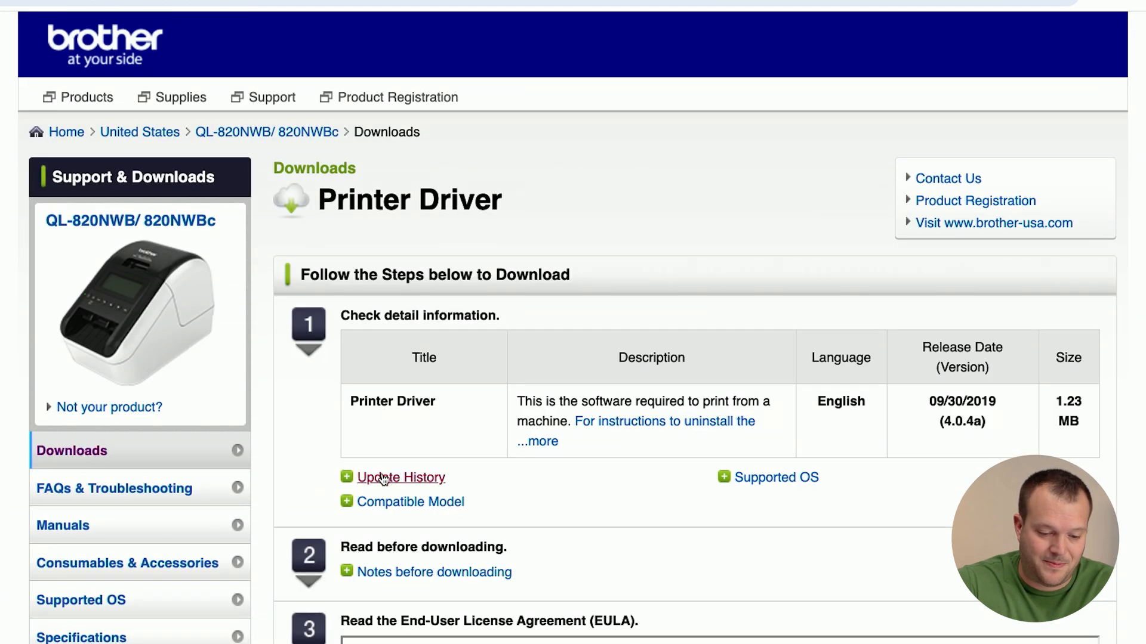
scroll("down", 3)
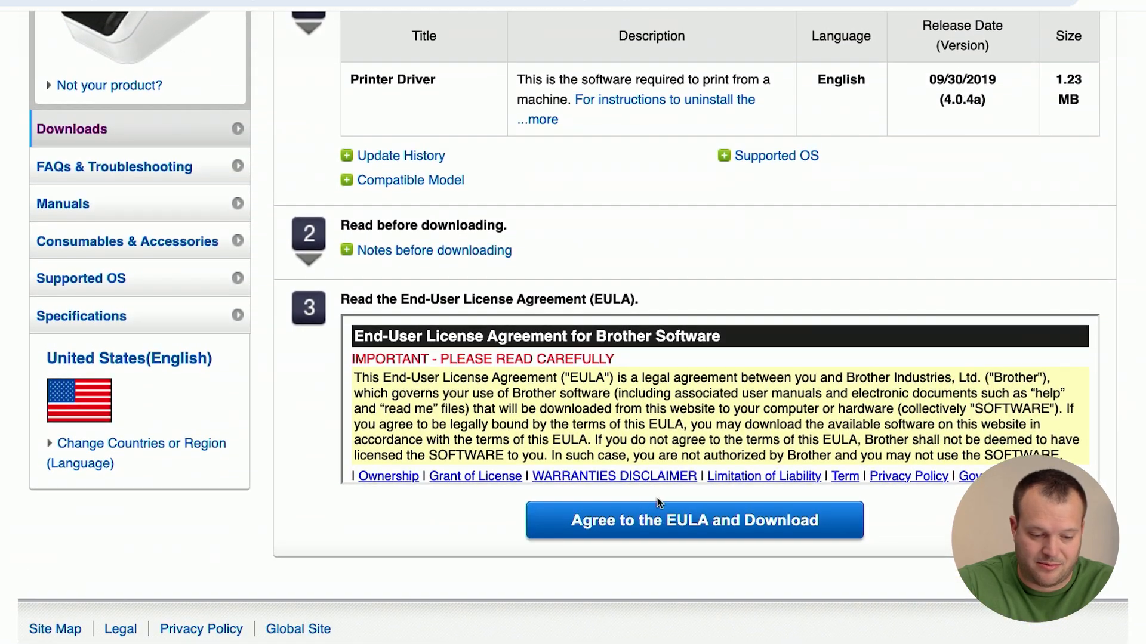
left_click(694, 520)
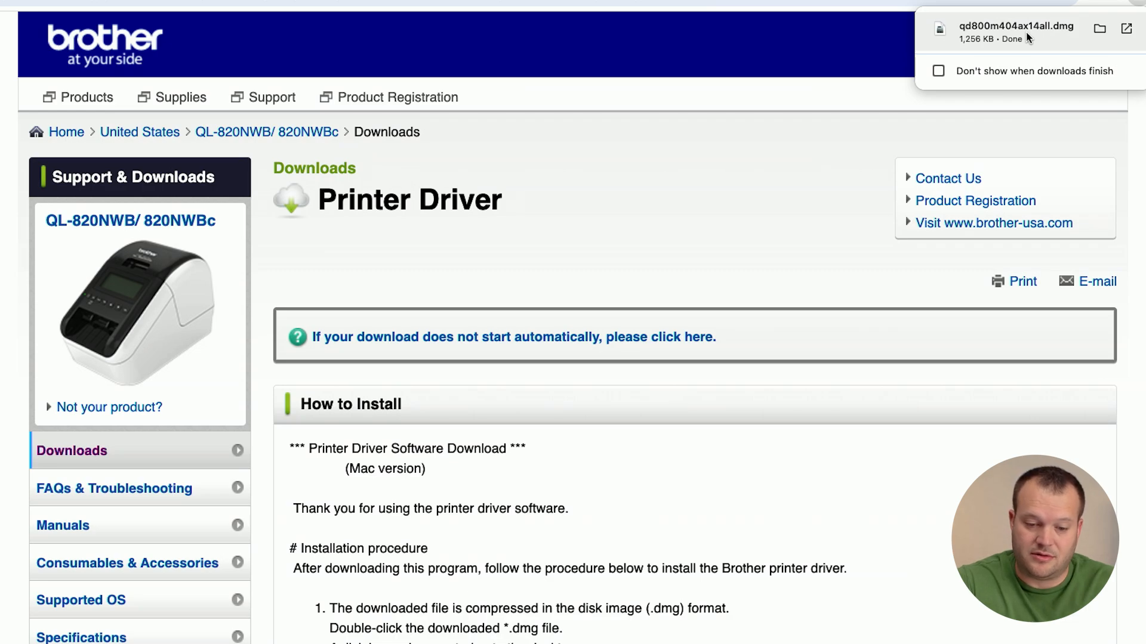
Mount the driver DMG and launch Brother_Printer_Drivers.pkg in macOS Installer.
double_click(1015, 30)
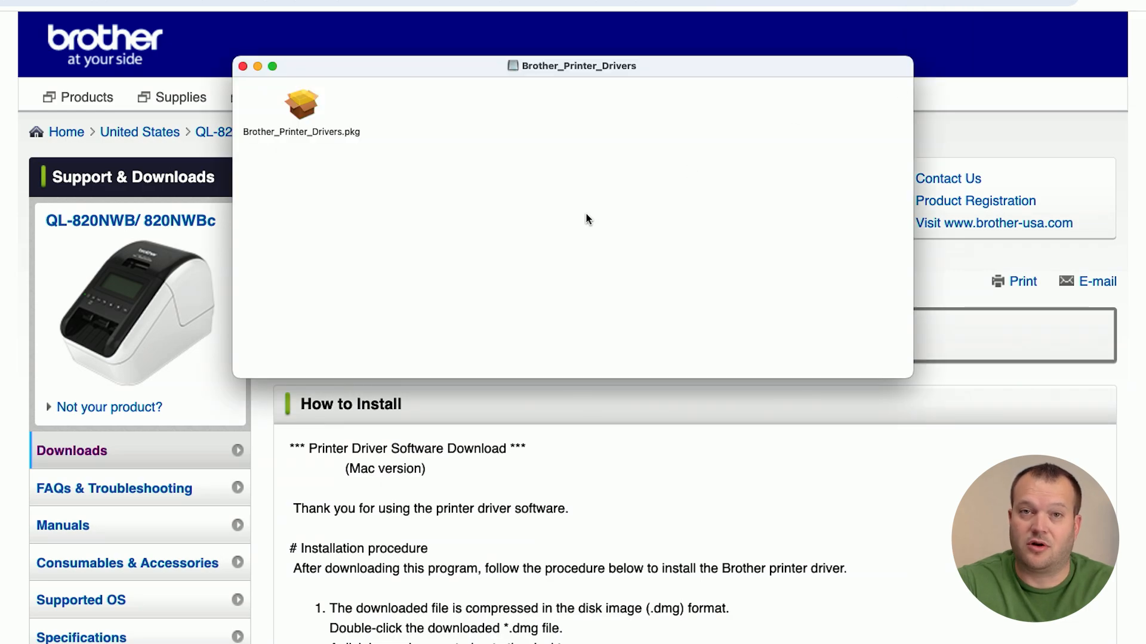
mouse_move(280, 117)
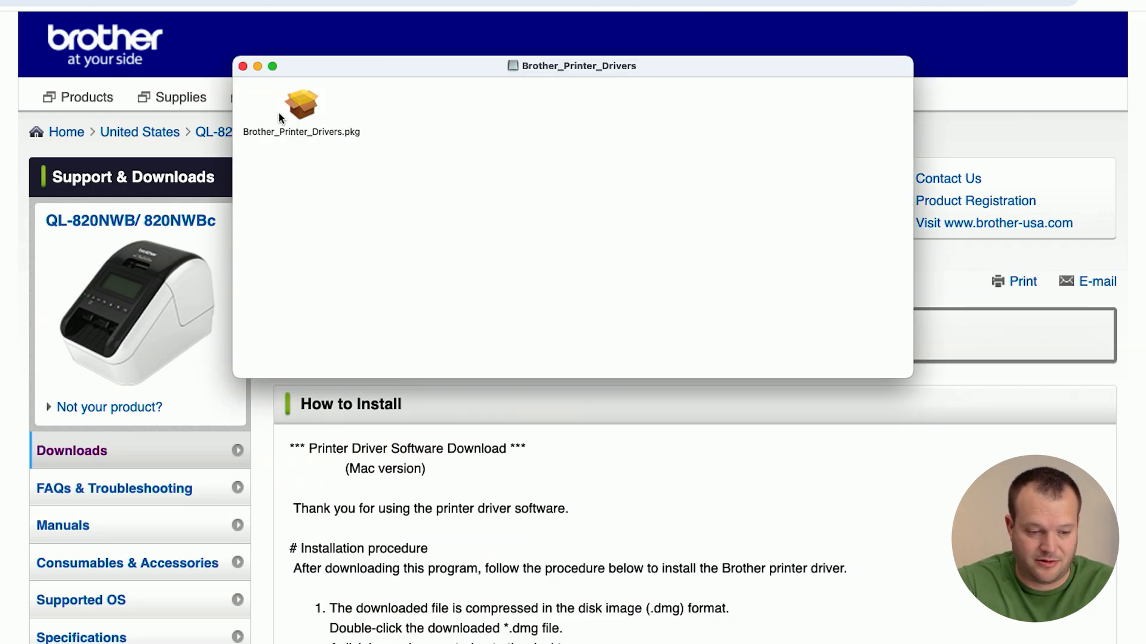
double_click(302, 102)
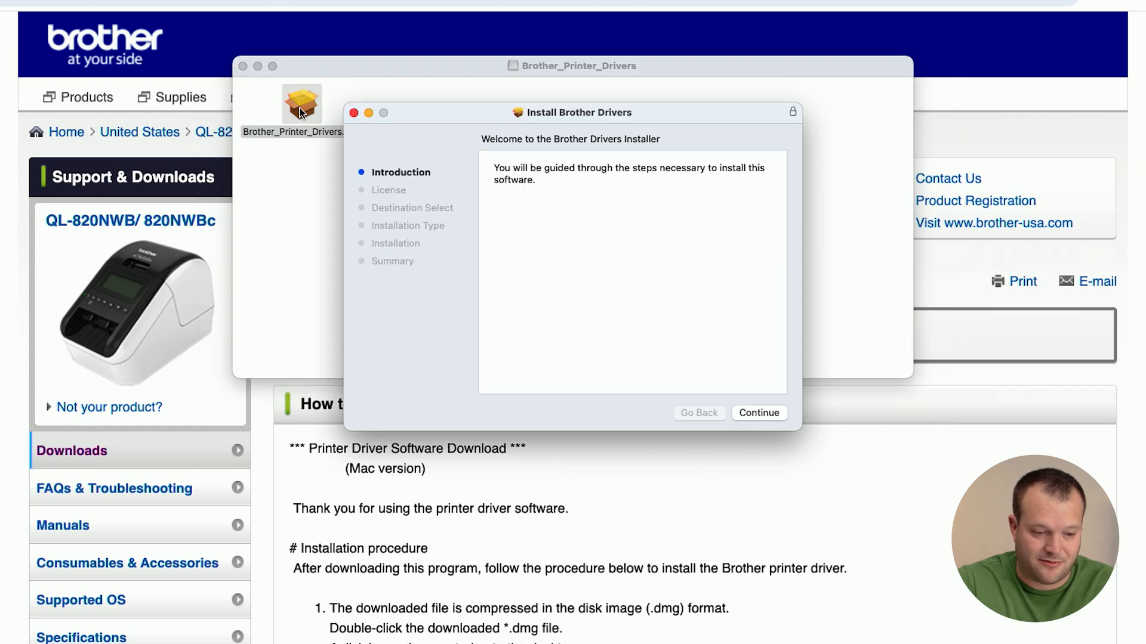
mouse_move(631, 351)
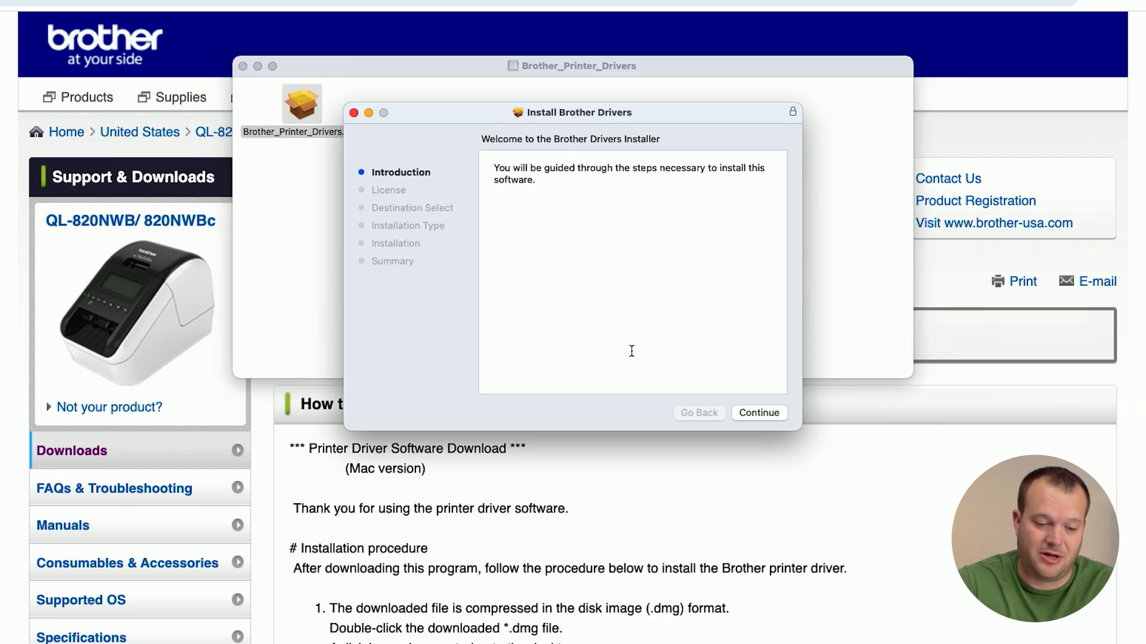
left_click(759, 413)
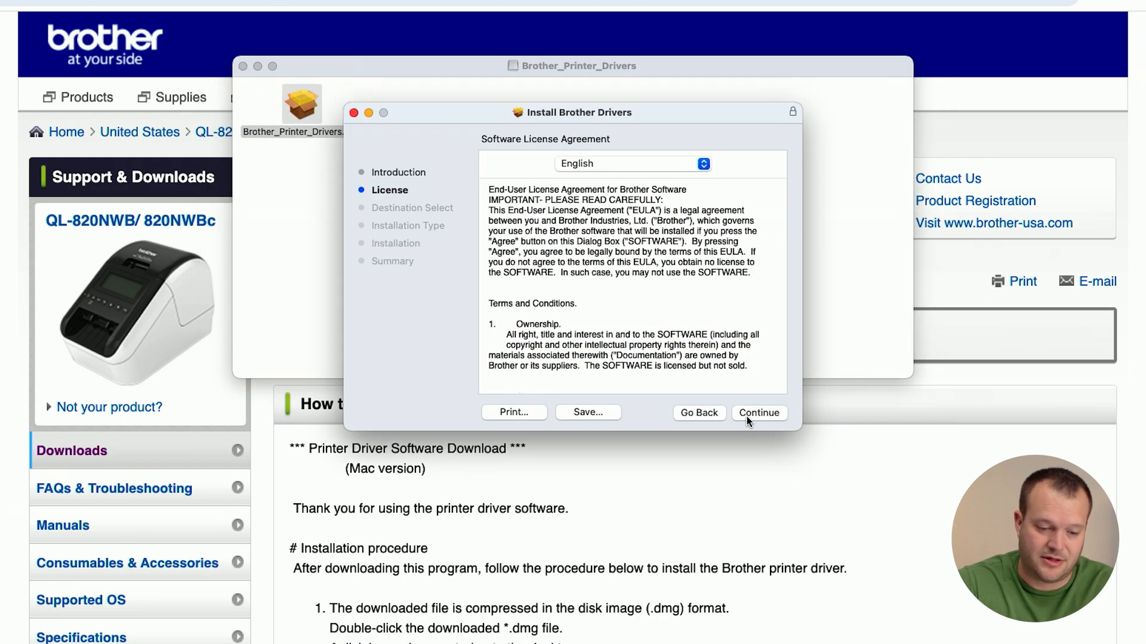
Agree to the licence and install the Brother drivers, authorizing with the account password.
left_click(759, 413)
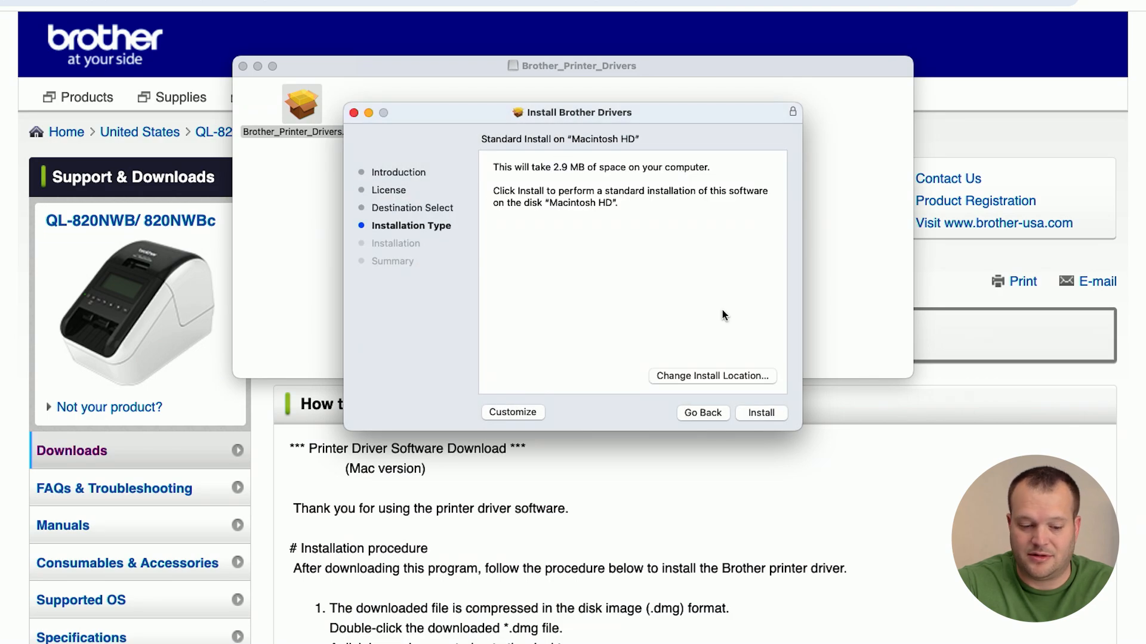
left_click(761, 413)
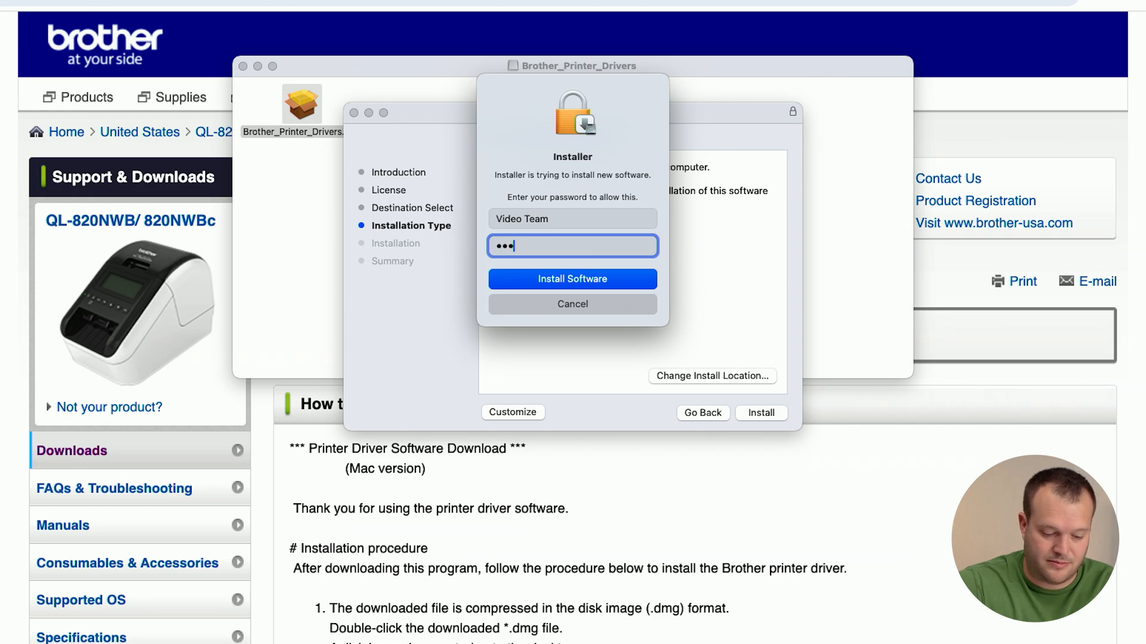
left_click(573, 279)
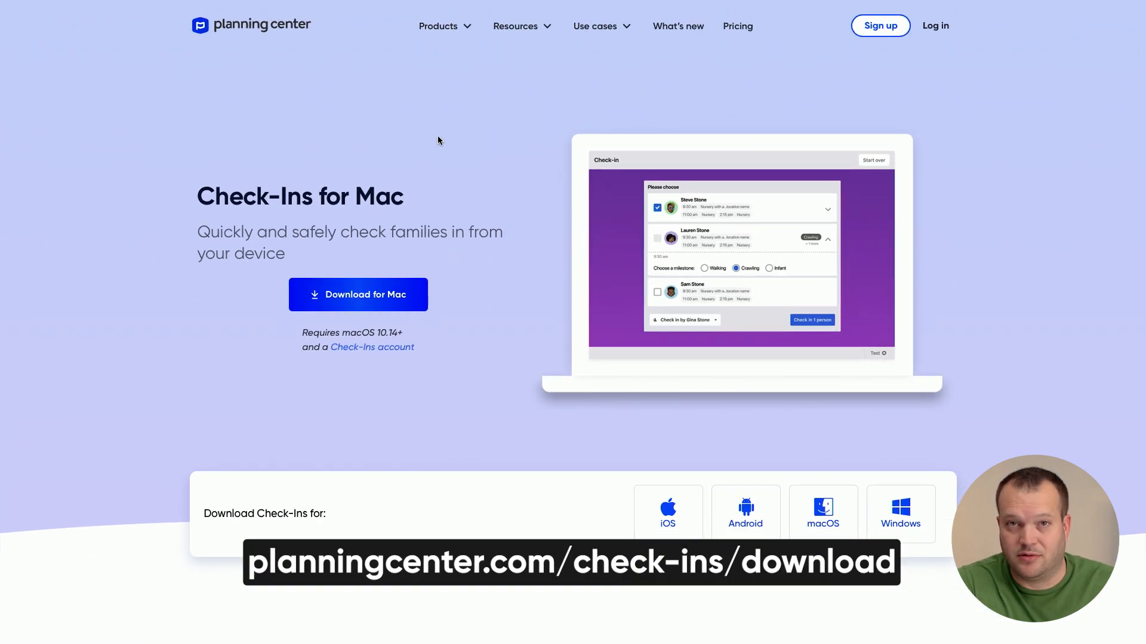
mouse_move(457, 255)
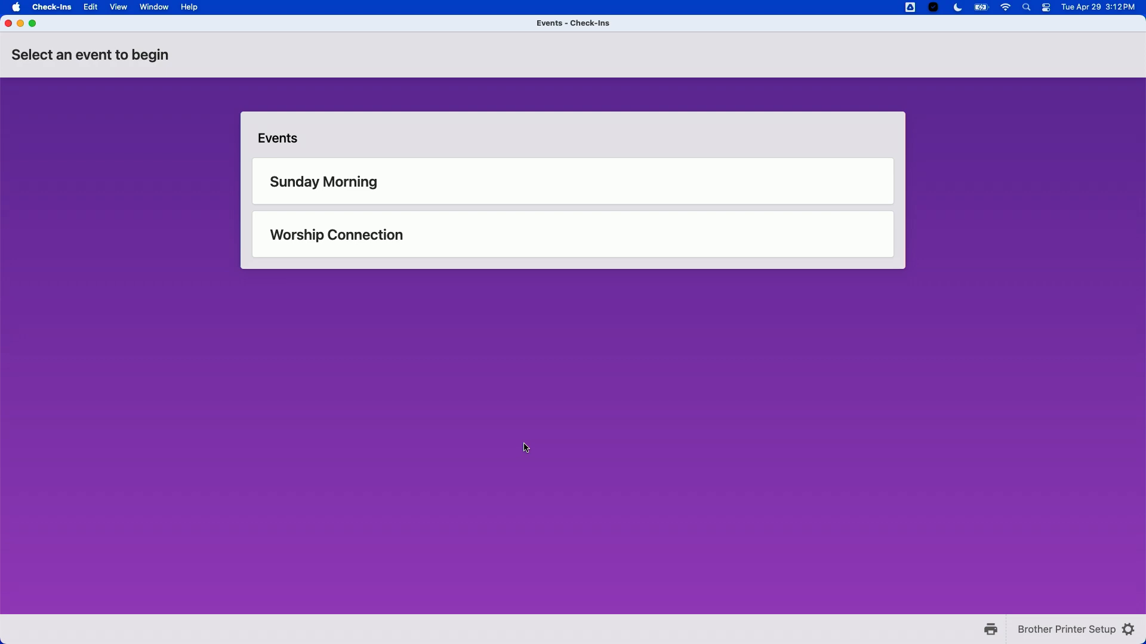
Open the station settings via the gear next to Brother Printer Setup.
left_click(1129, 630)
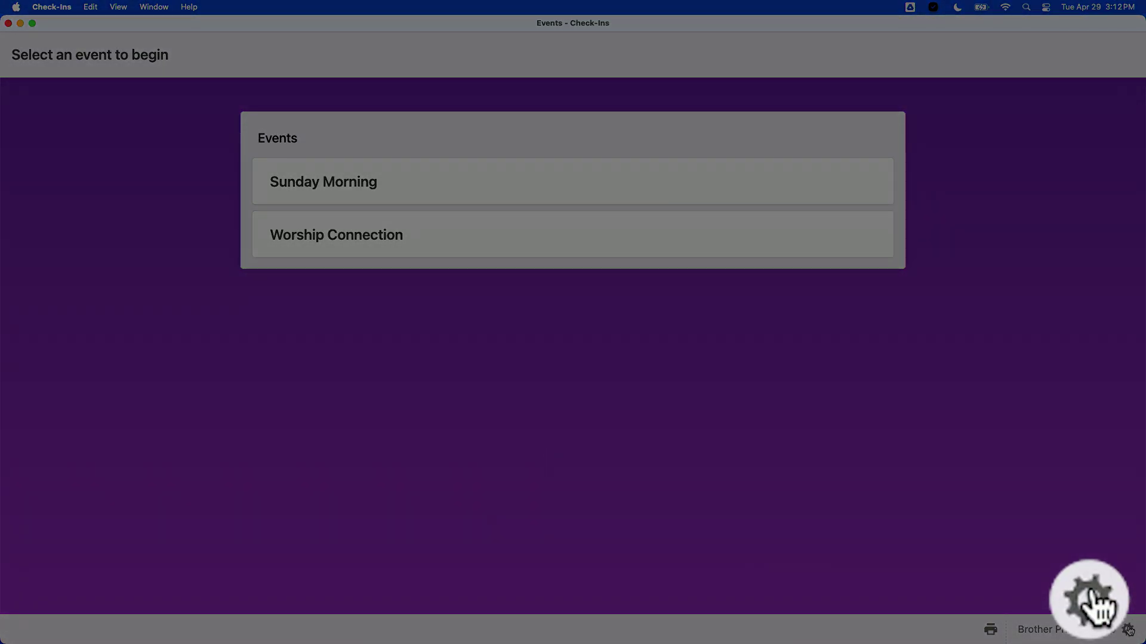
left_click(1088, 599)
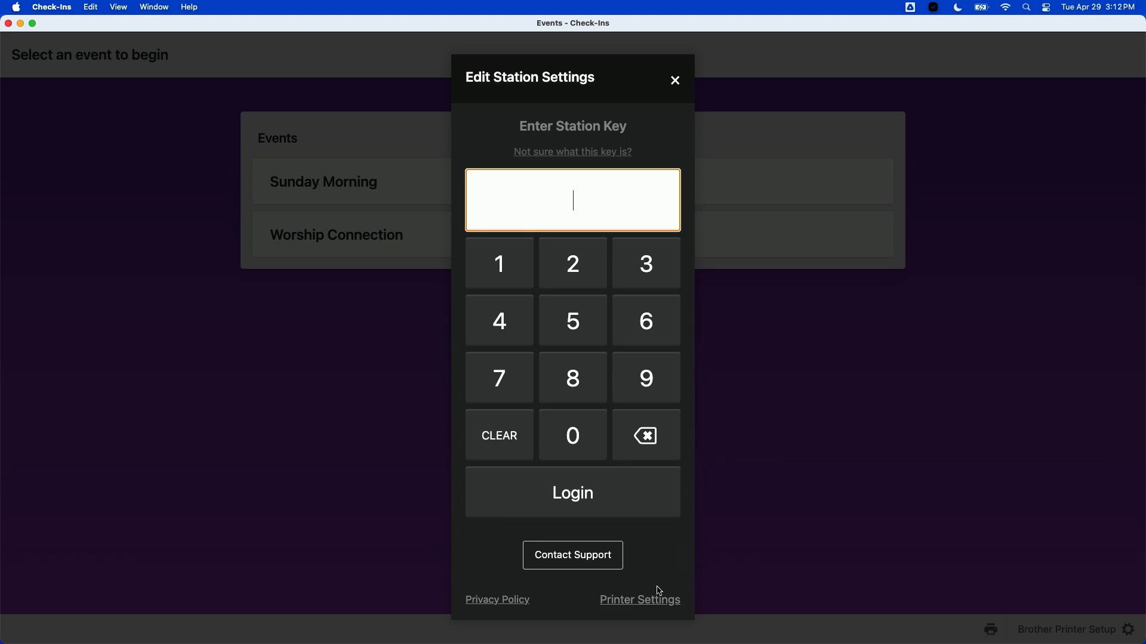
mouse_move(684, 618)
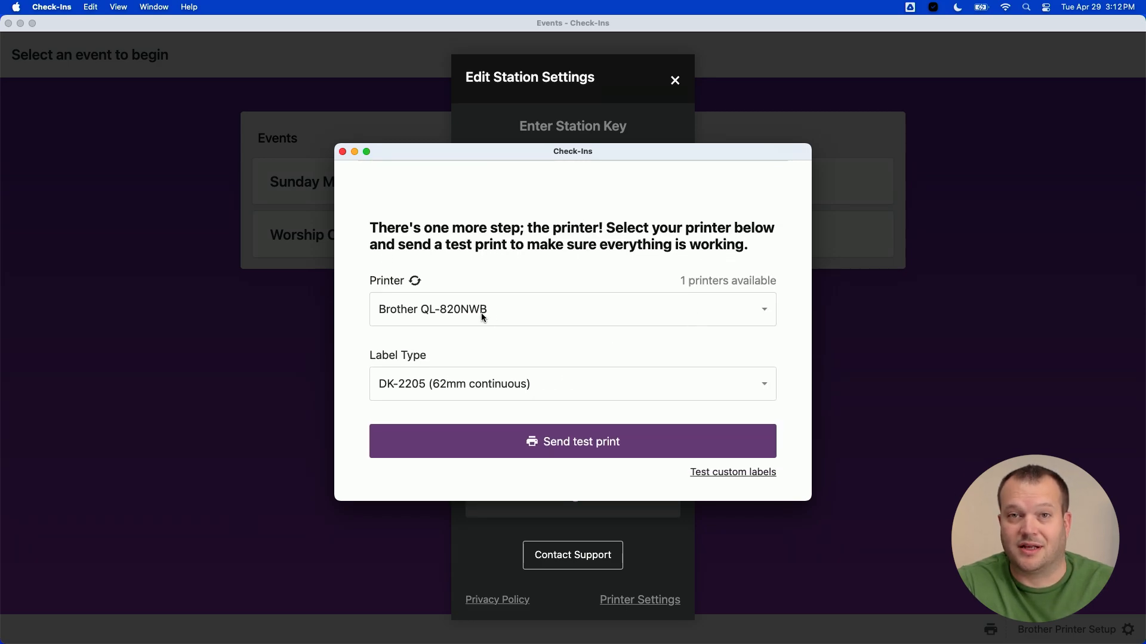
mouse_move(508, 346)
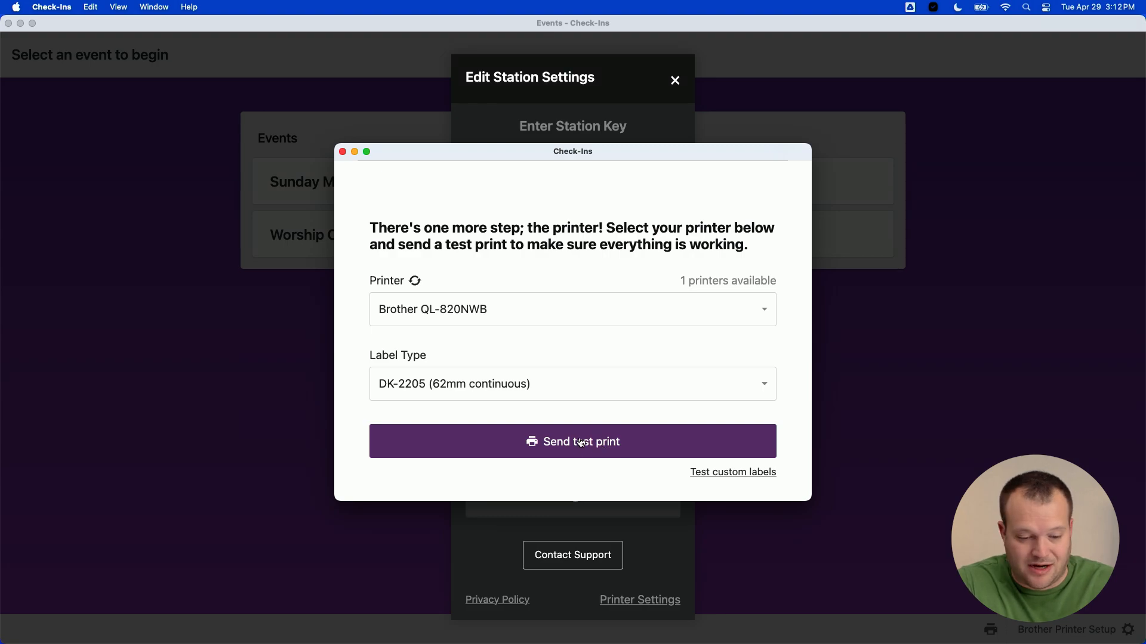
Send a test print to the Brother QL-820NWB with DK-2205 labels and get the success confirmation.
left_click(581, 442)
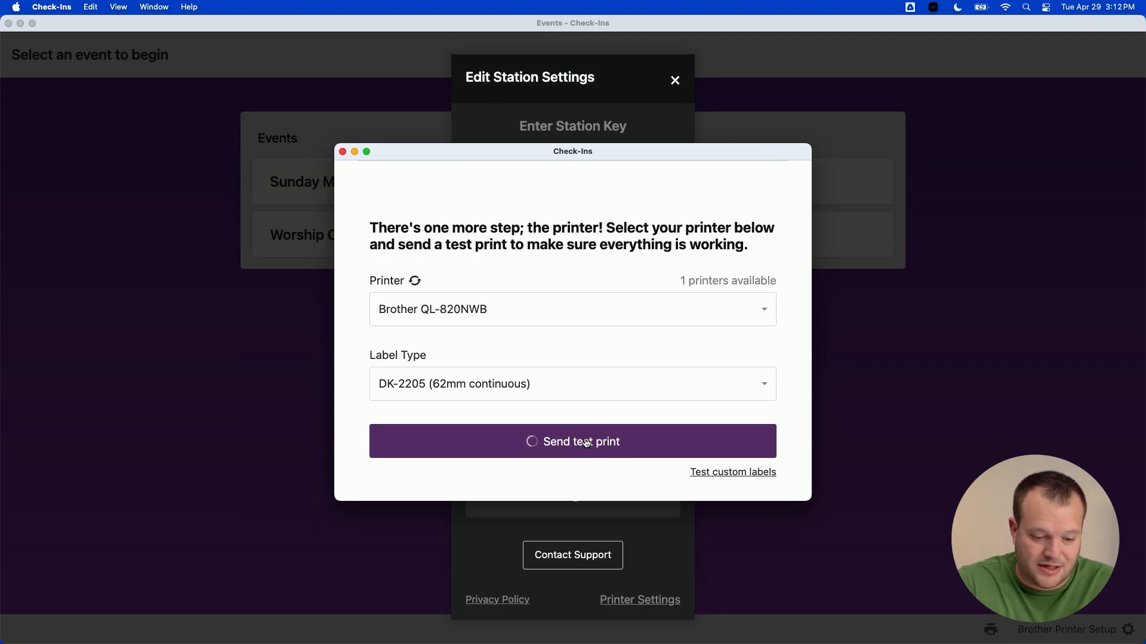
left_click(581, 442)
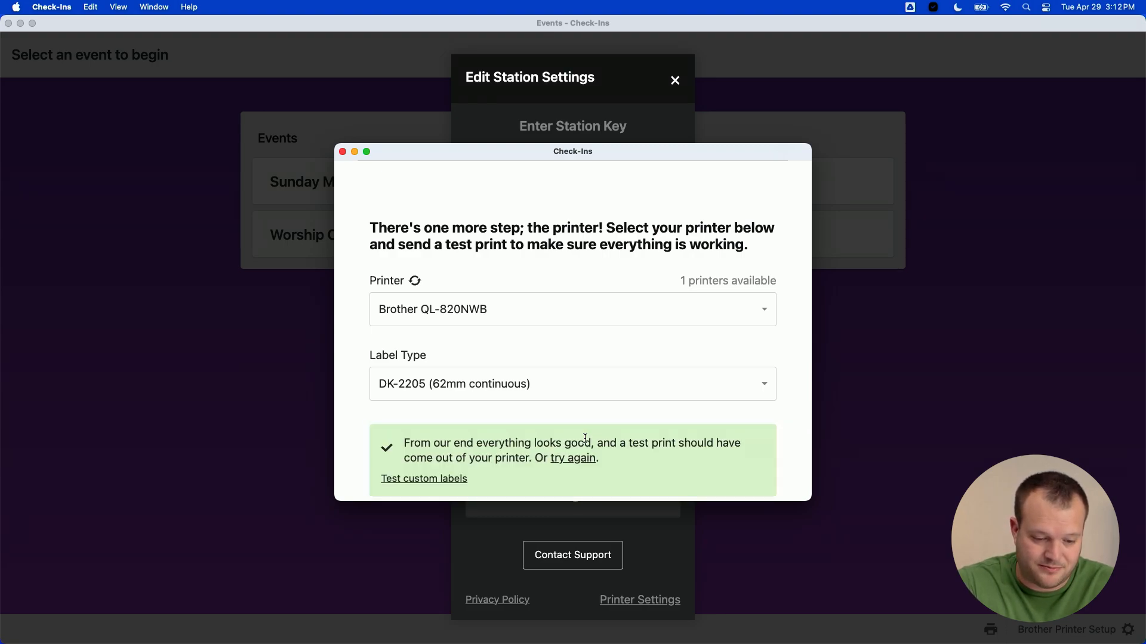